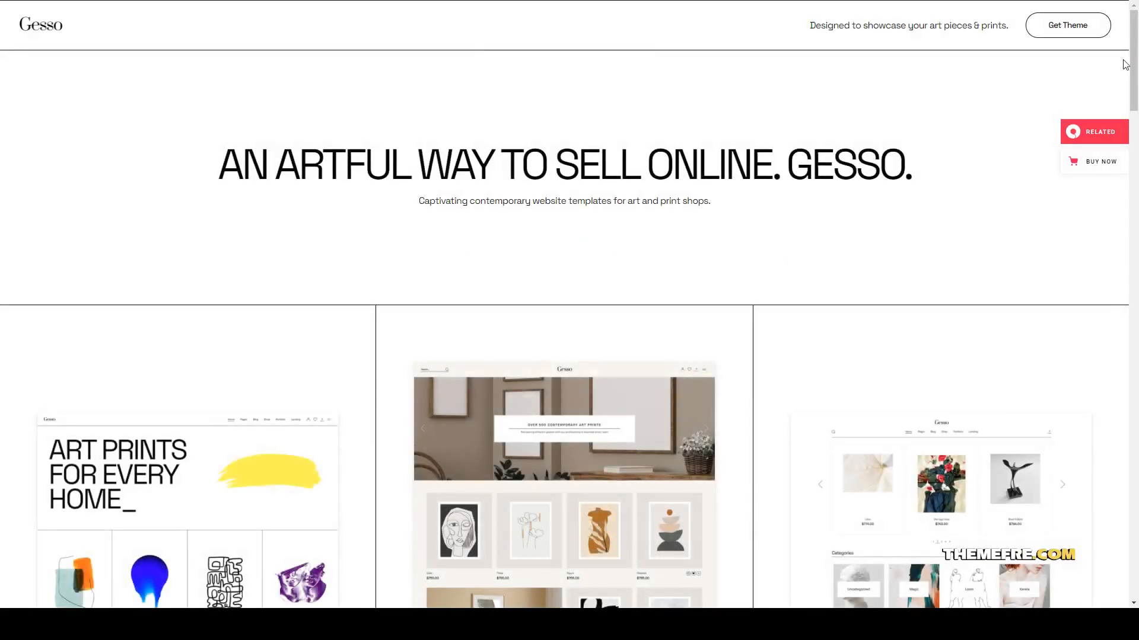
{"action": "mouse_move", "coordinate": [744, 243]}
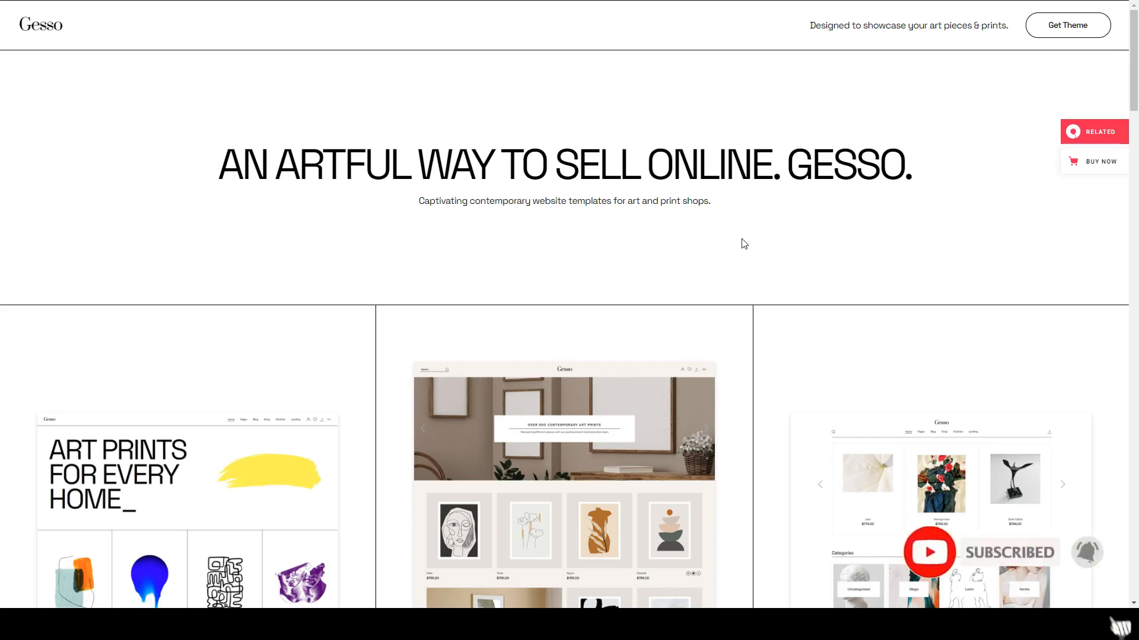
{"action": "scroll", "scroll_direction": "down", "scroll_amount": 3}
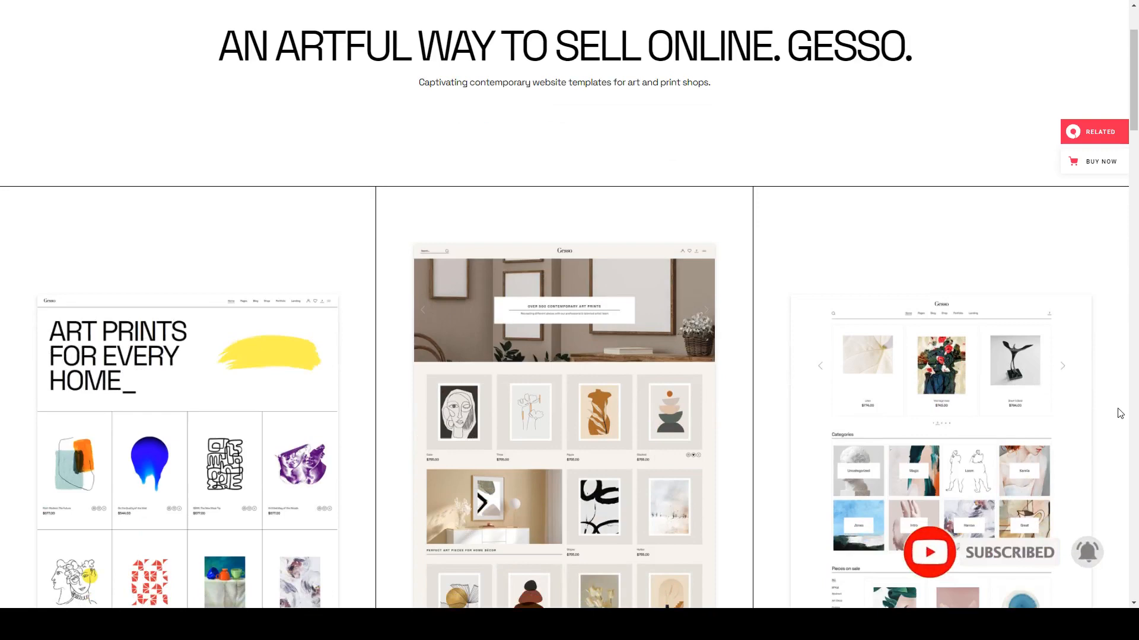
{"action": "scroll", "scroll_direction": "down", "scroll_amount": 3}
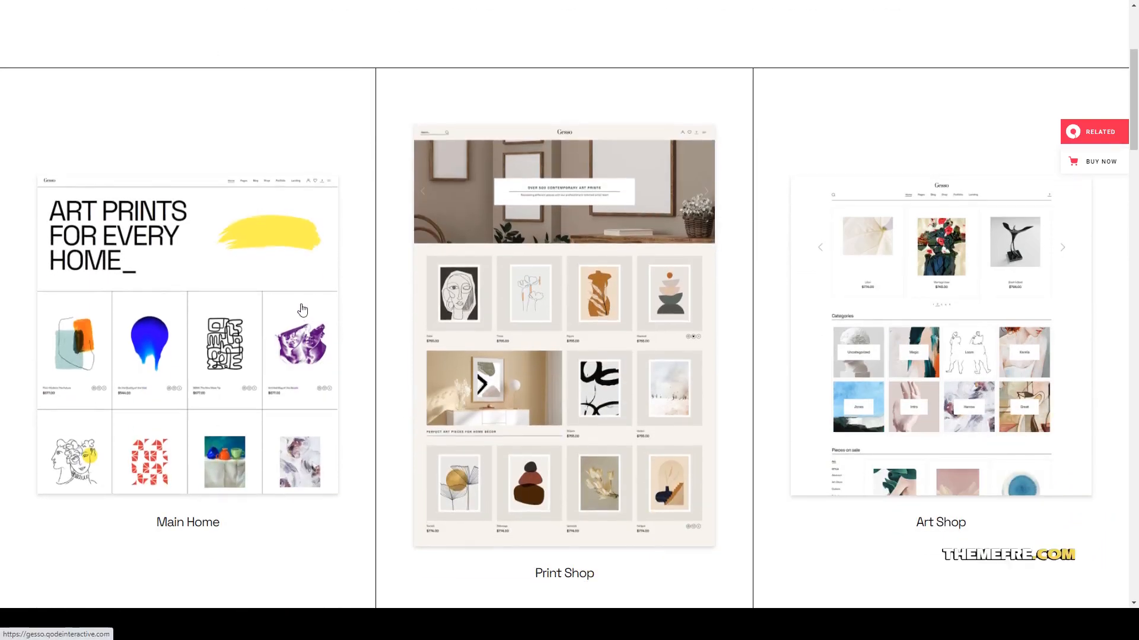
{"action": "scroll", "scroll_direction": "down", "scroll_amount": 3}
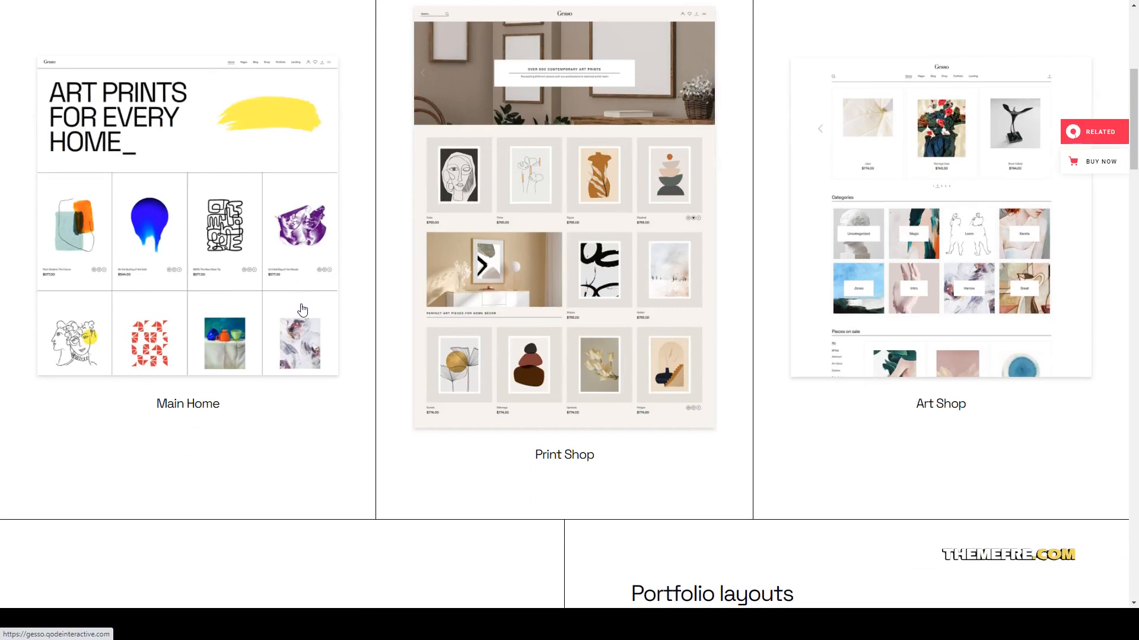
{"action": "scroll", "scroll_direction": "down", "scroll_amount": 3}
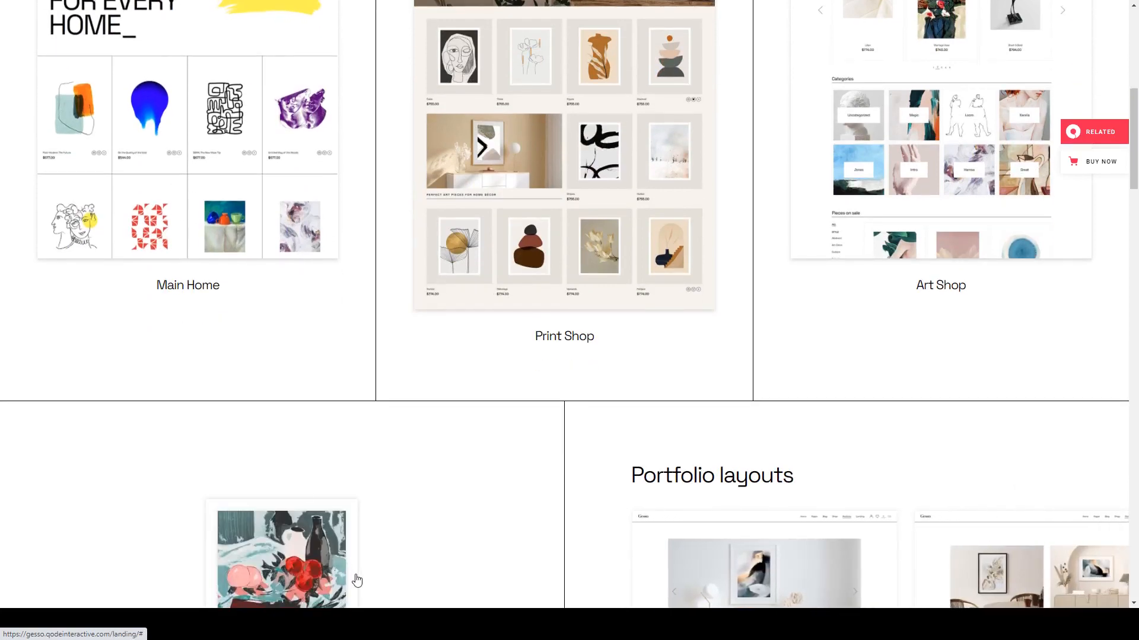
{"action": "scroll", "scroll_direction": "down", "scroll_amount": 3}
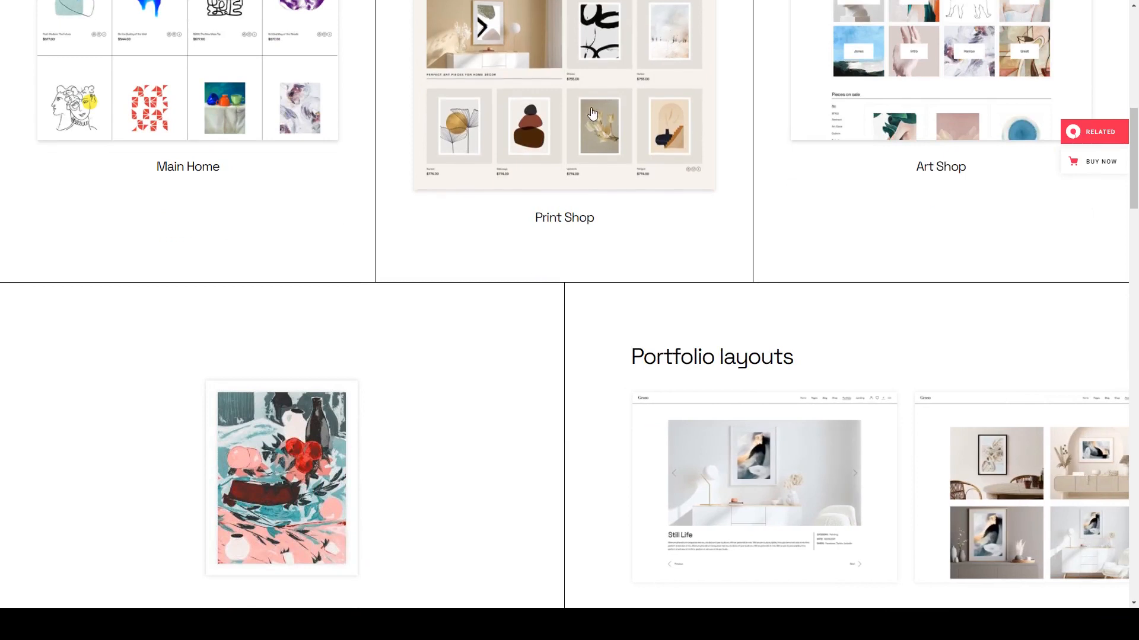
{"action": "scroll", "scroll_direction": "down", "scroll_amount": 3}
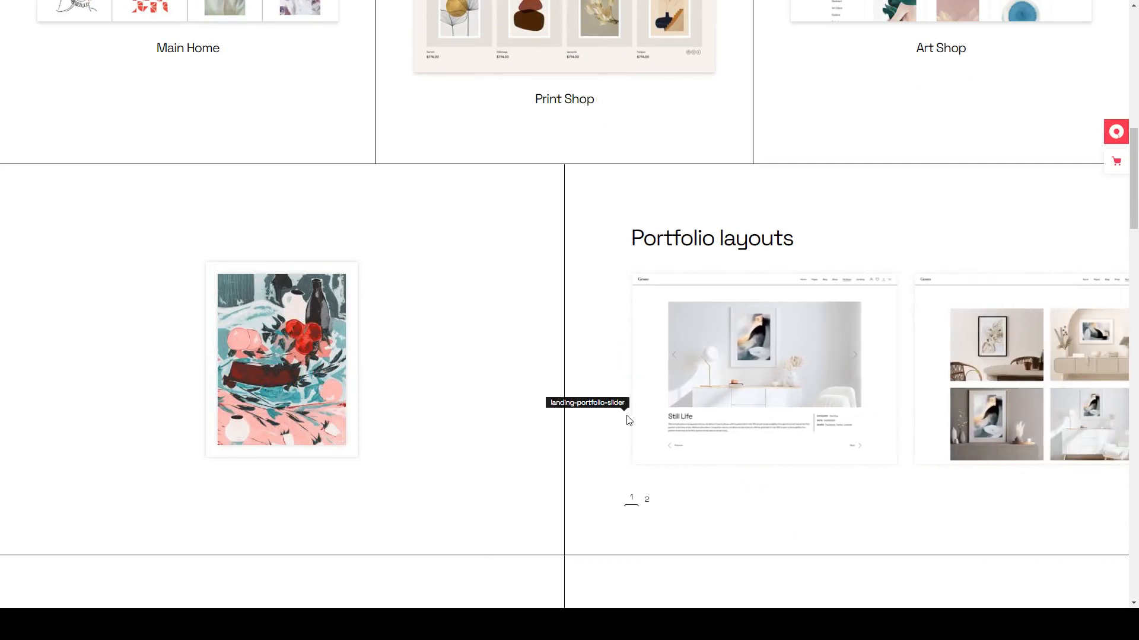
{"action": "scroll", "scroll_direction": "down", "scroll_amount": 3}
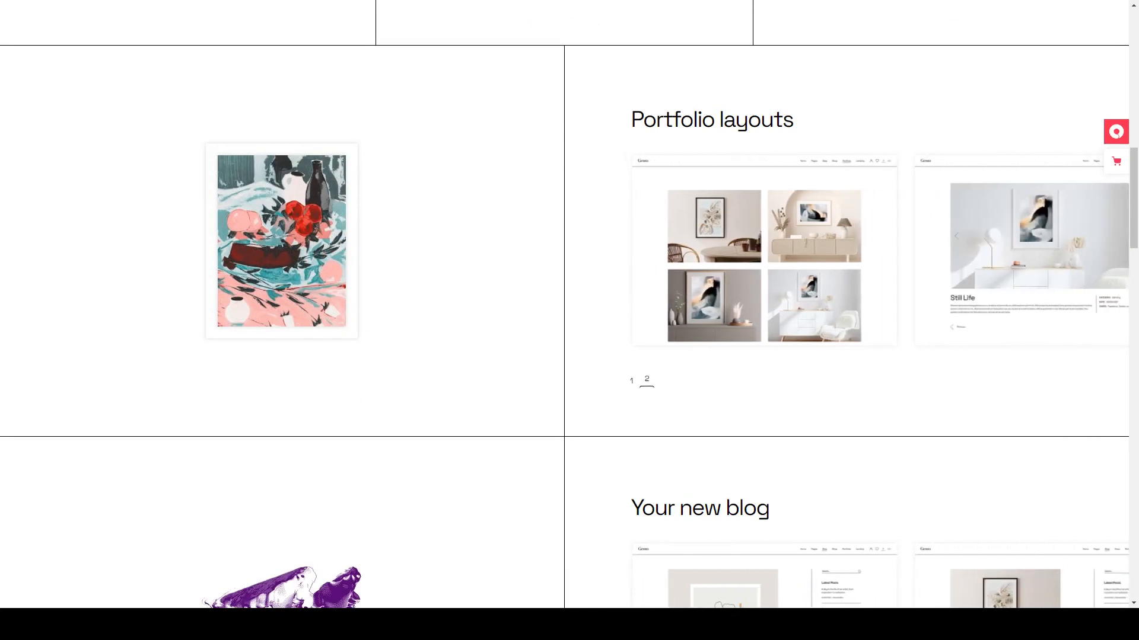
{"action": "mouse_move", "coordinate": [291, 314]}
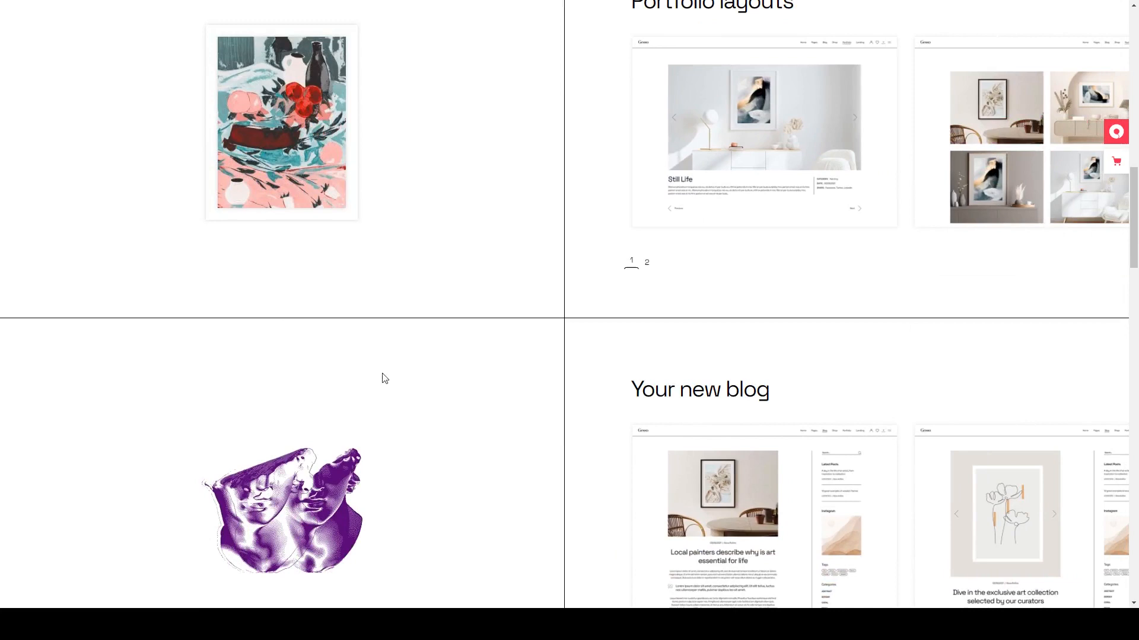
{"action": "scroll", "scroll_direction": "down", "scroll_amount": 3}
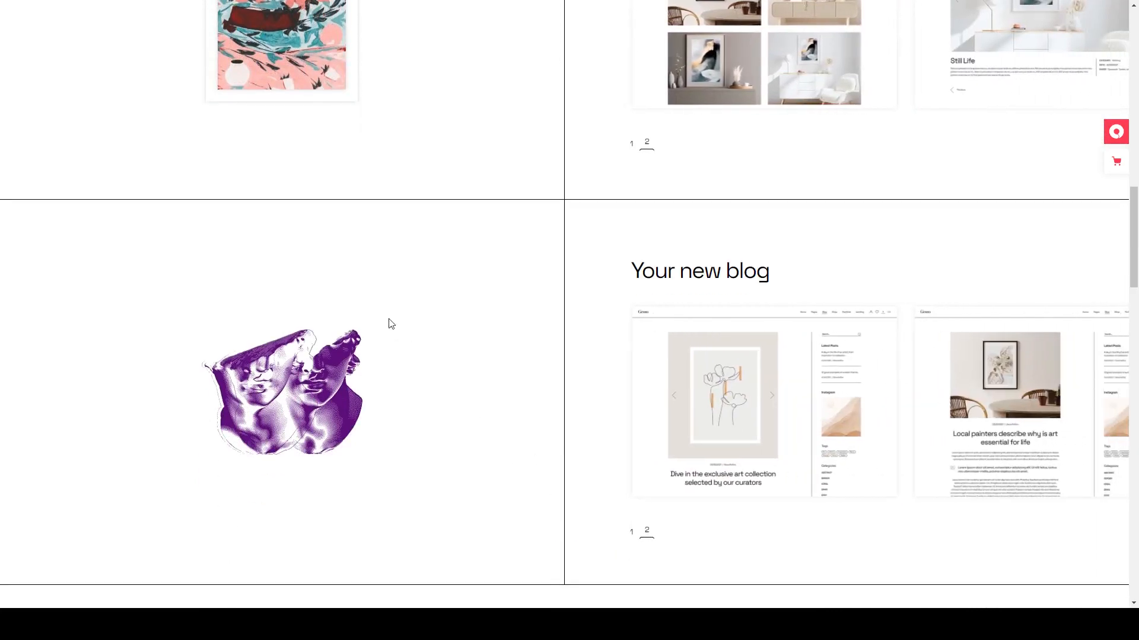
{"action": "scroll", "scroll_direction": "down", "scroll_amount": 3}
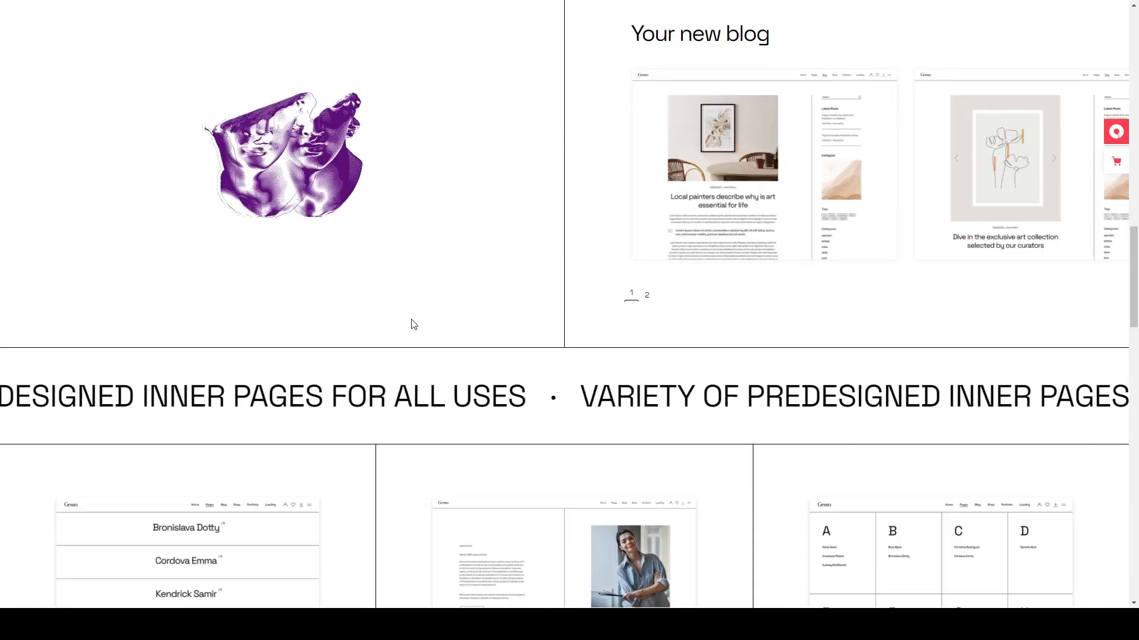
{"action": "scroll", "scroll_direction": "down", "scroll_amount": 3}
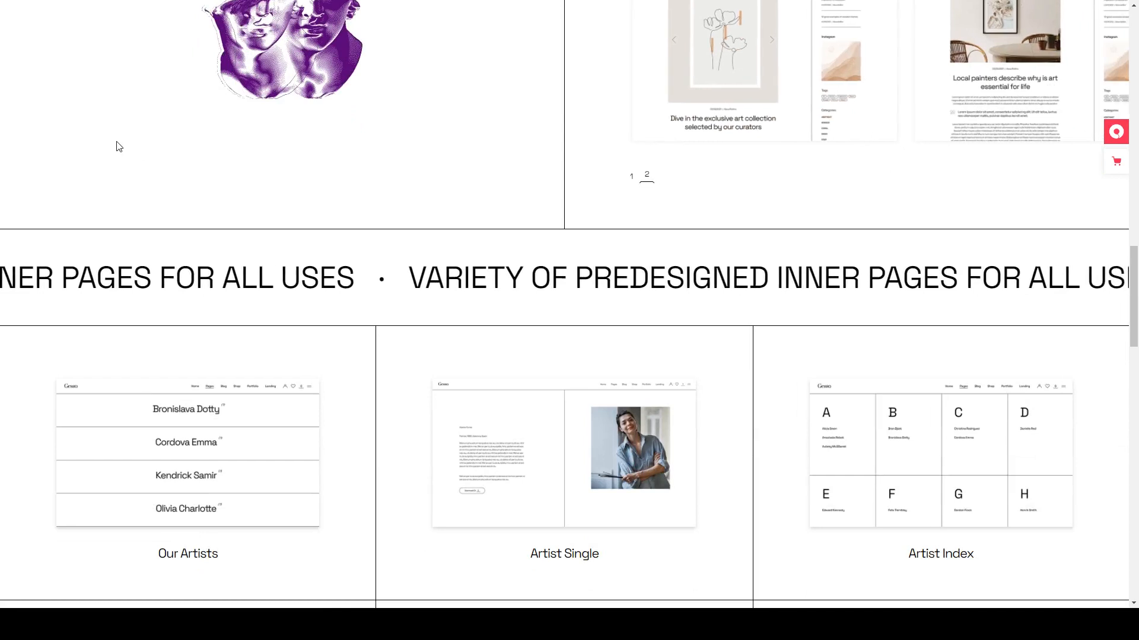
{"action": "scroll", "scroll_direction": "down", "scroll_amount": 3}
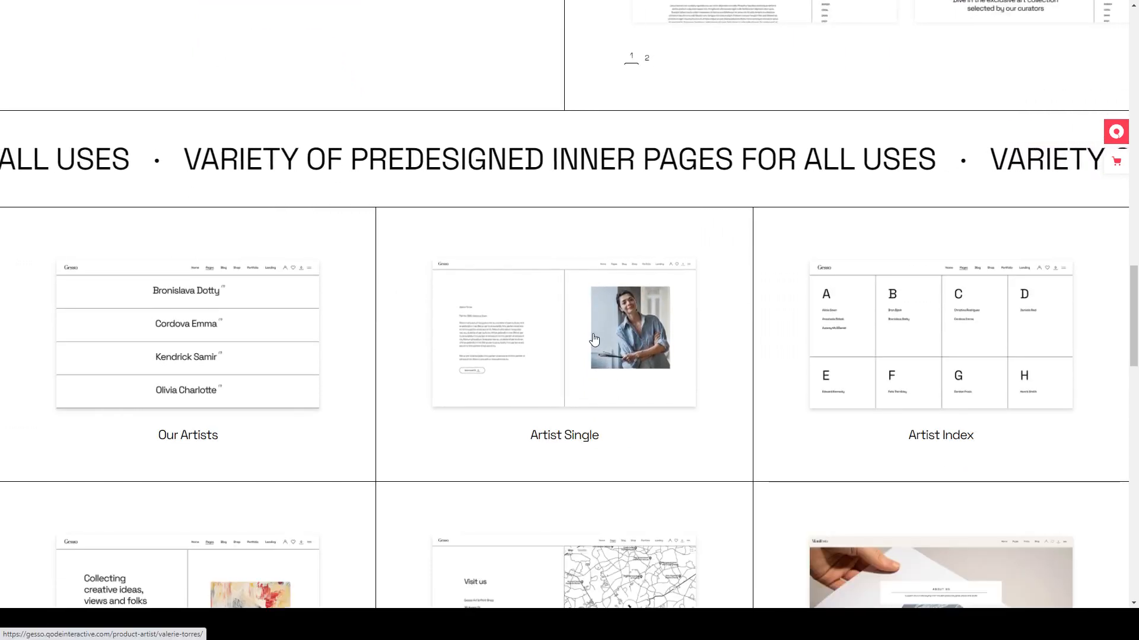
{"action": "scroll", "scroll_direction": "down", "scroll_amount": 3}
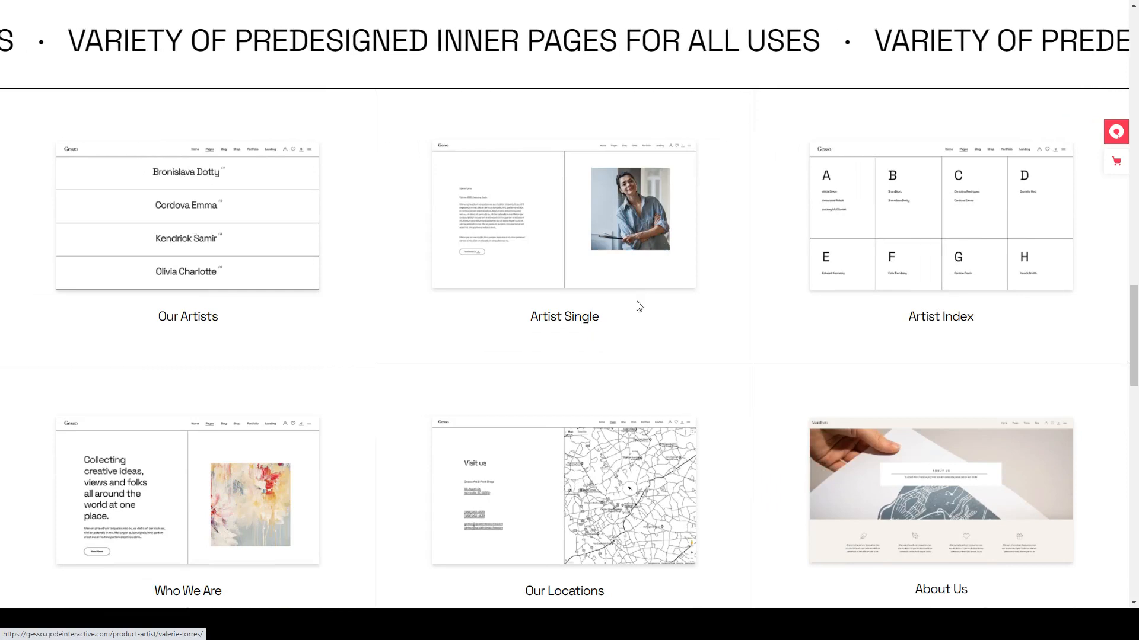
{"action": "scroll", "scroll_direction": "down", "scroll_amount": 3}
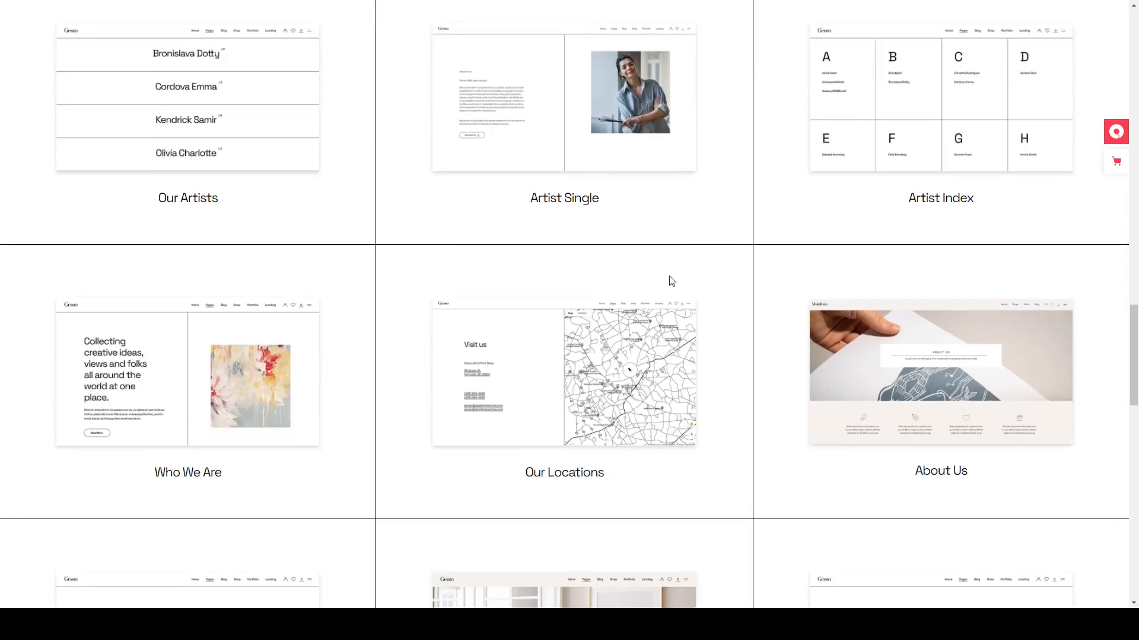
{"action": "scroll", "scroll_direction": "down", "scroll_amount": 3}
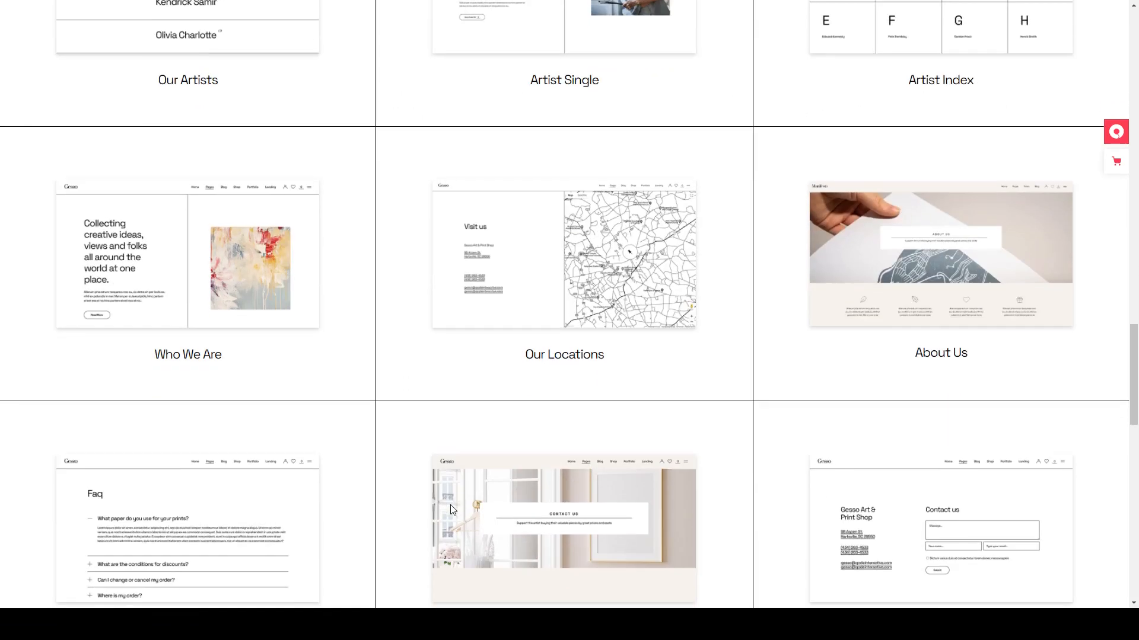